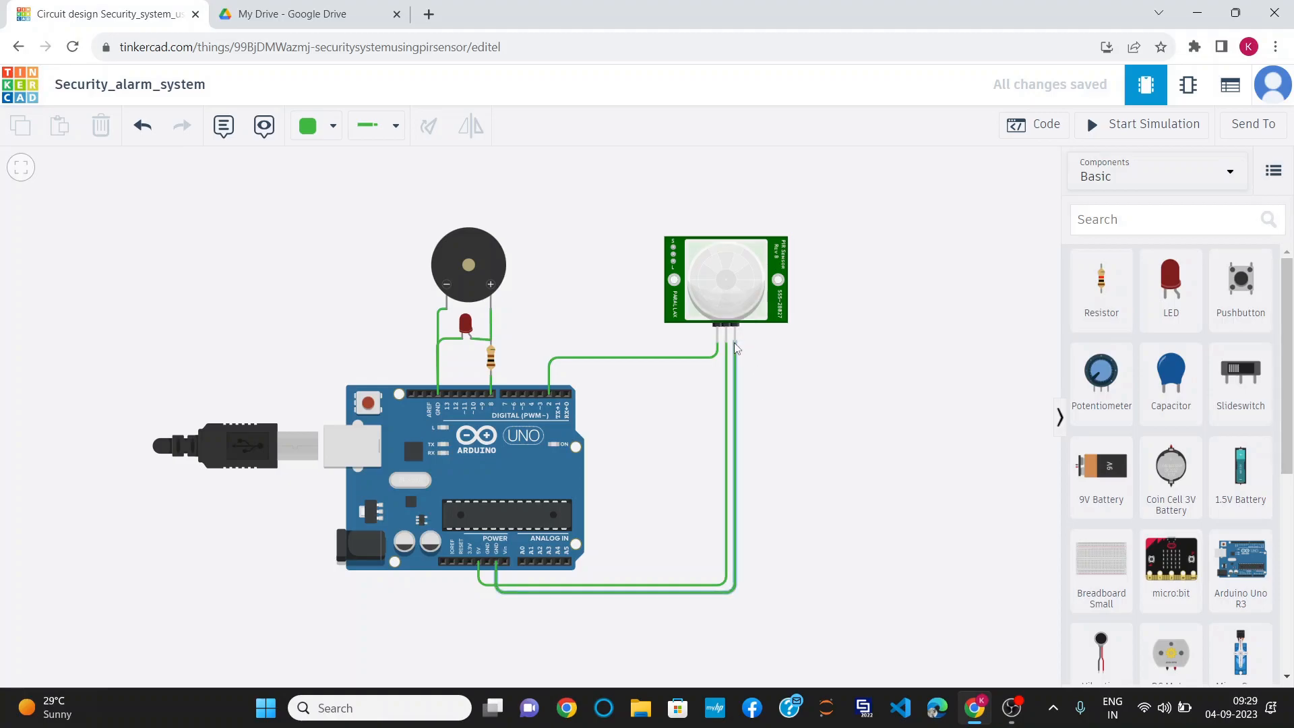
mouse_move(717, 342)
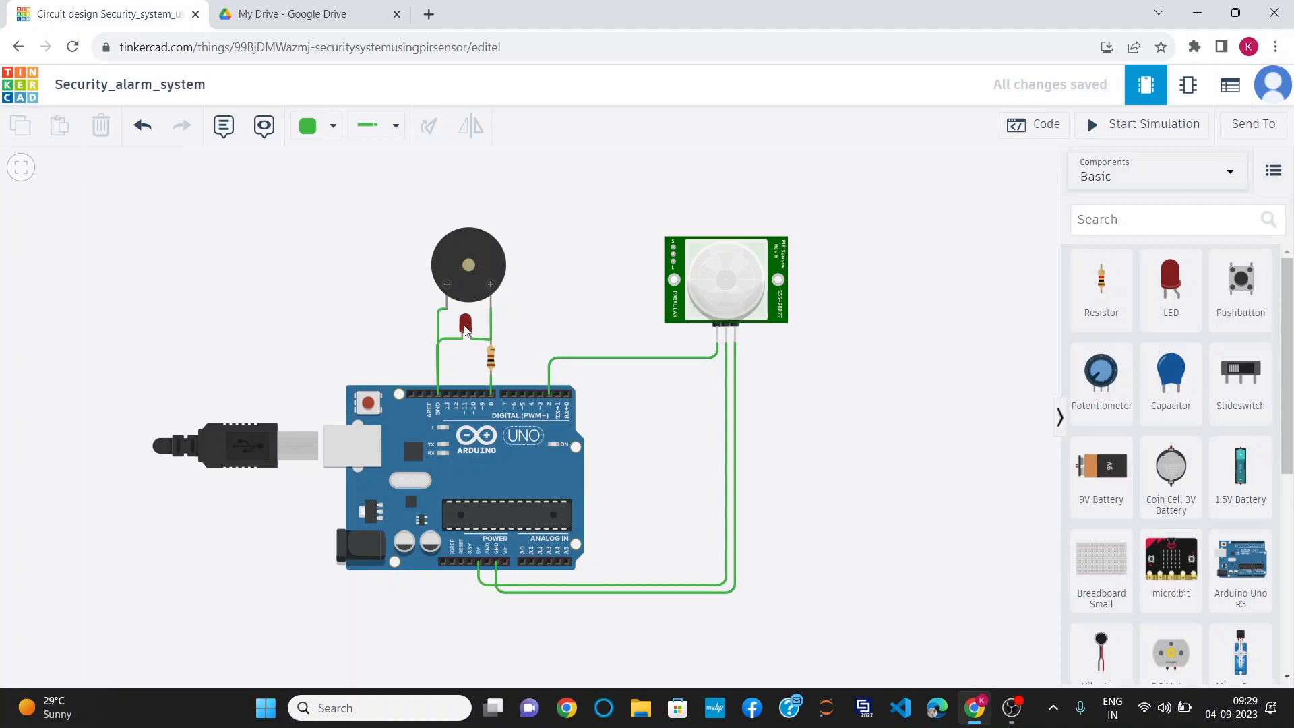
mouse_move(487, 314)
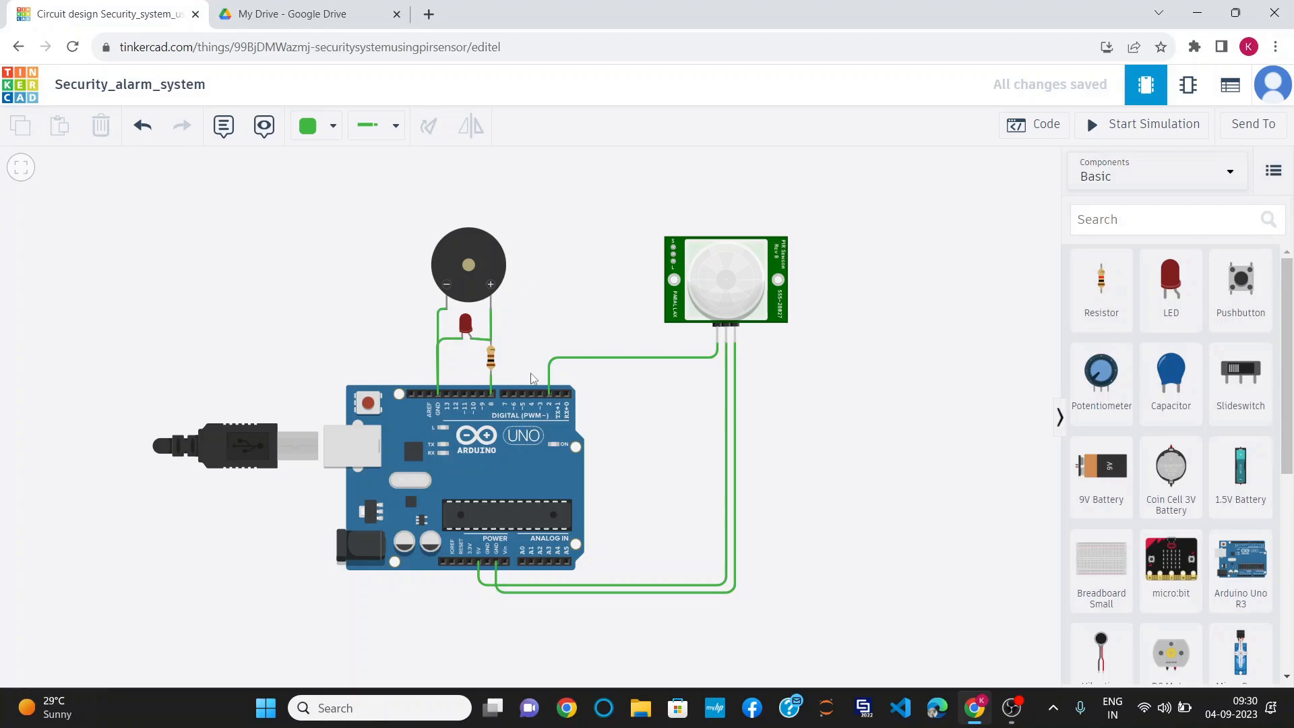
mouse_move(1019, 158)
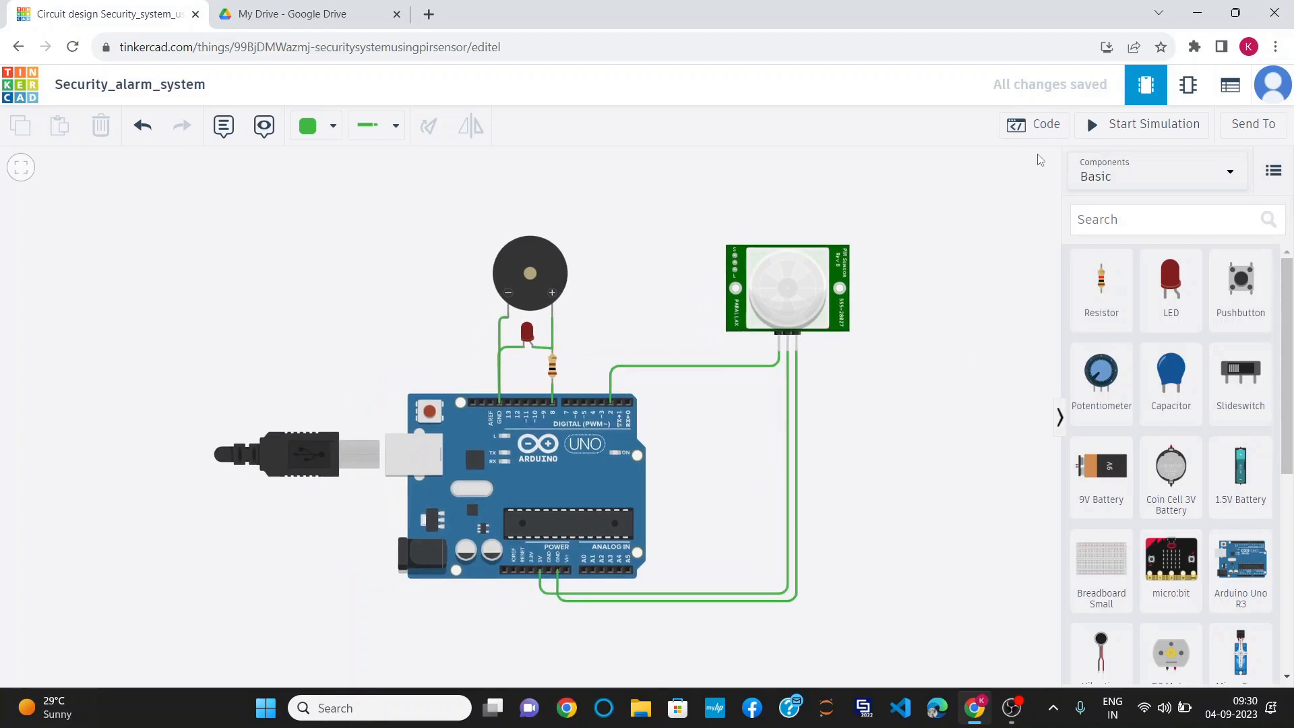
Step: Open the code editor to review the PIR-on-pin-2, LED-on-pin-8 sketch
left_click(1036, 124)
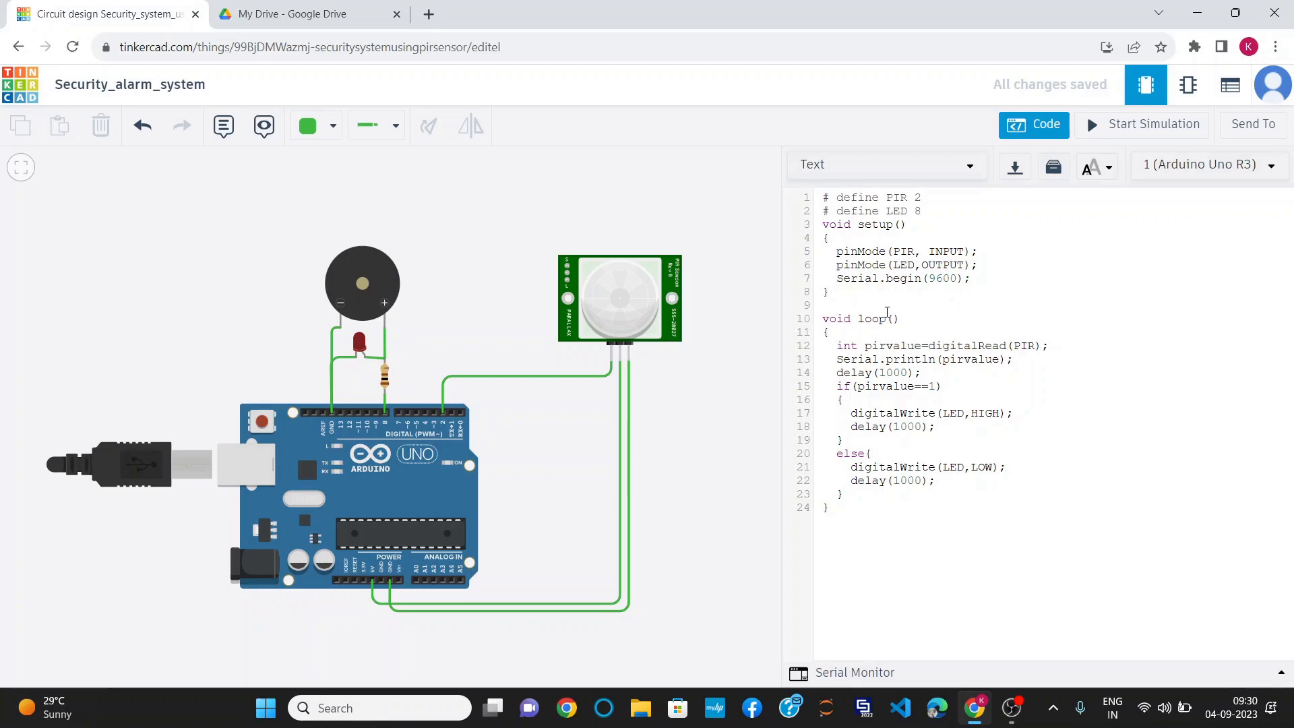
mouse_move(955, 345)
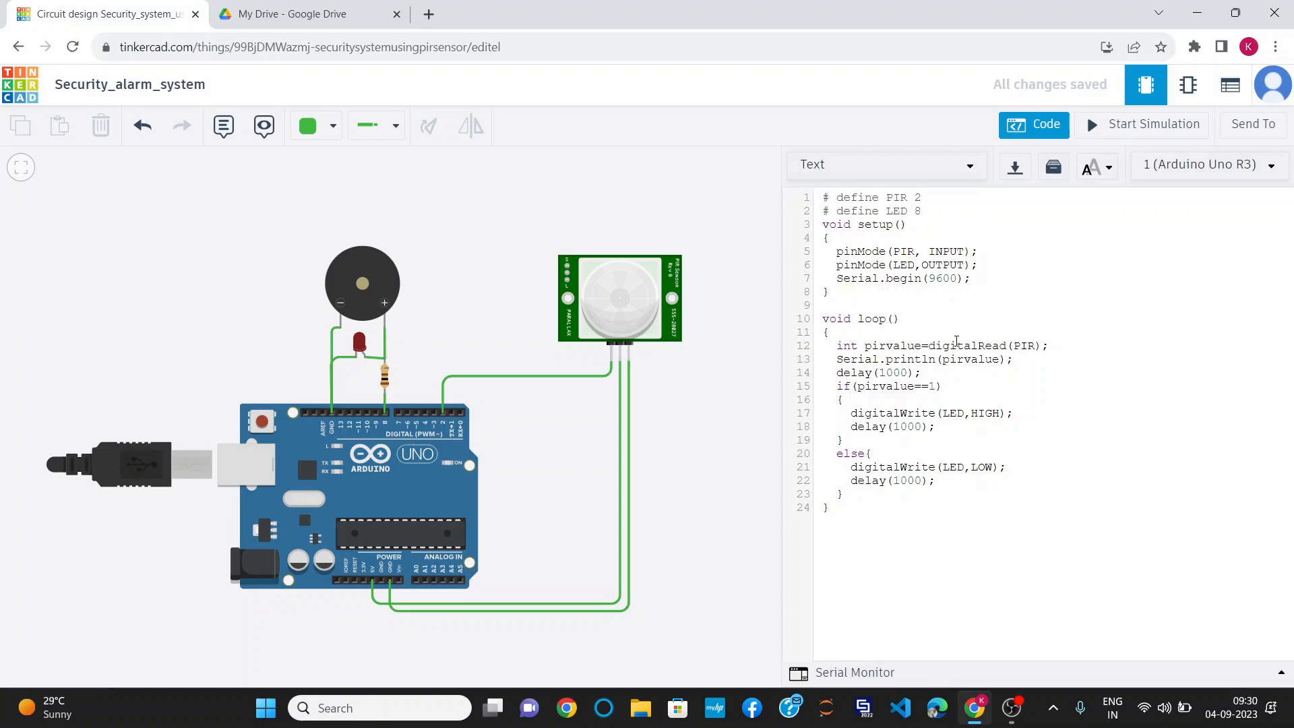
left_click(1031, 361)
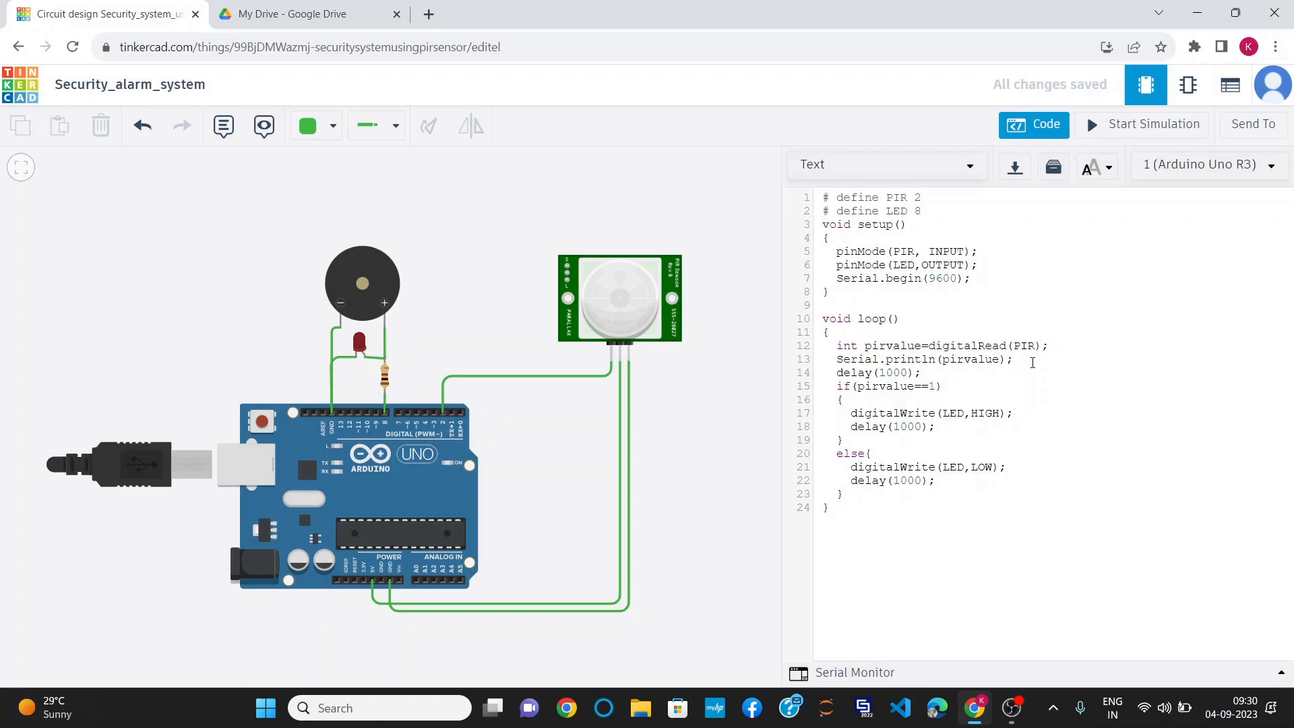
mouse_move(875, 325)
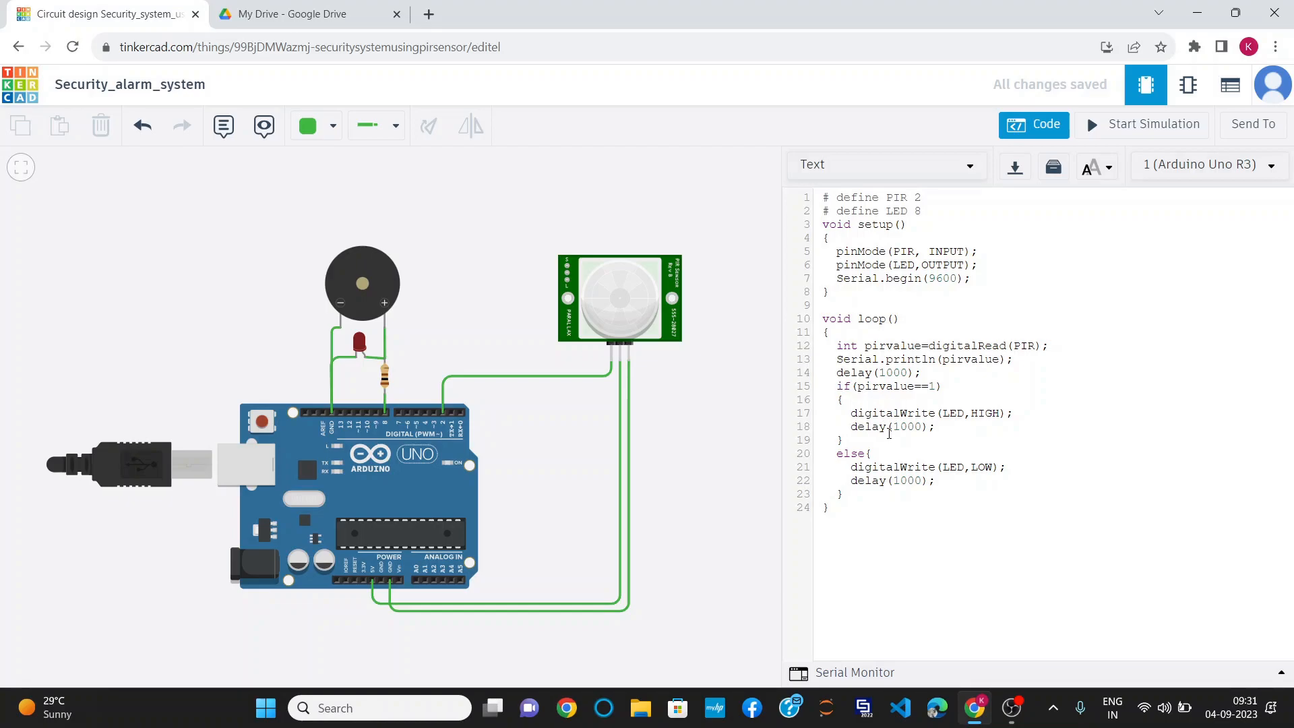
left_click(953, 431)
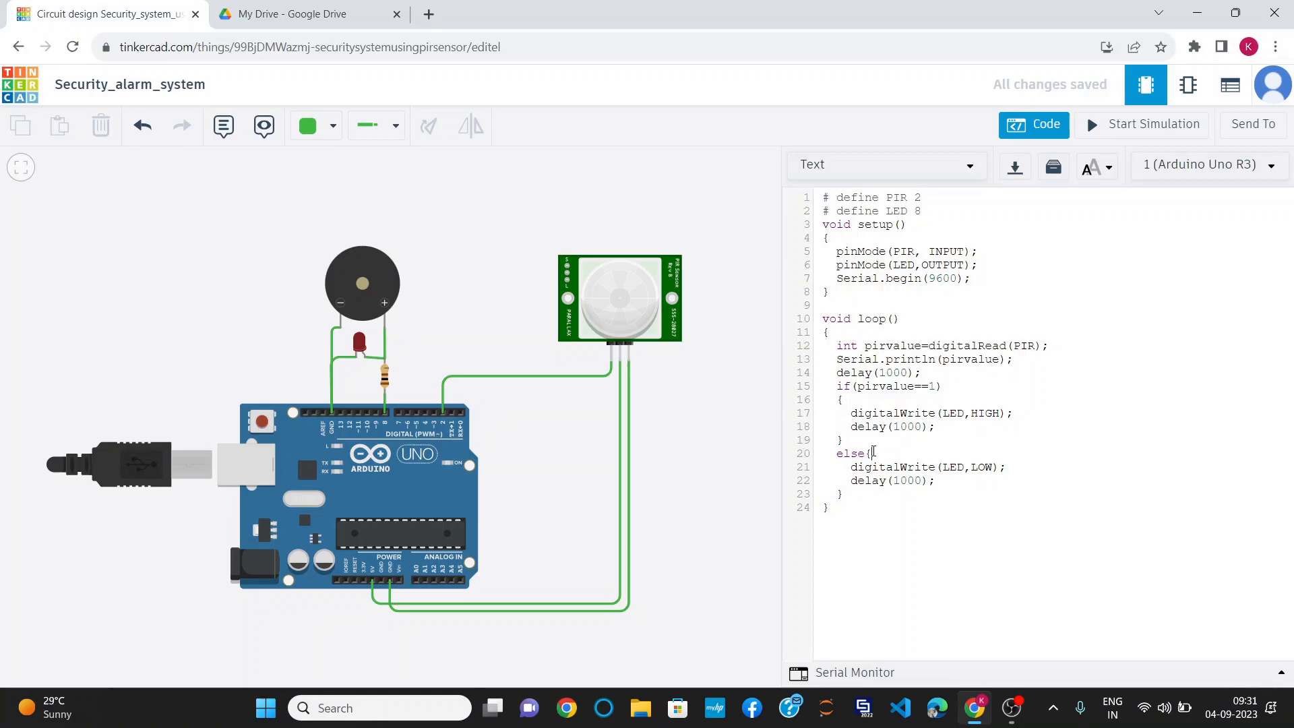
left_click_drag(871, 453, 842, 493)
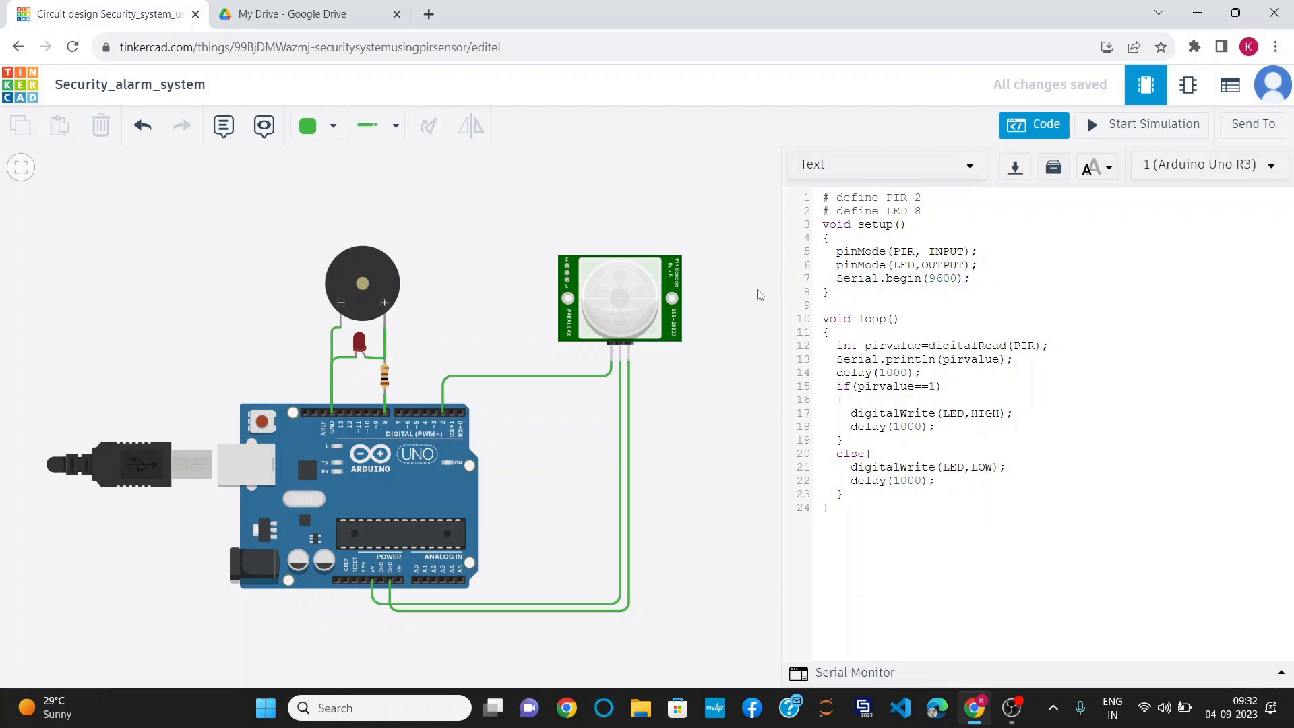
Step: Close the code panel, start the simulation, and reopen the code panel for serial output
left_click(1033, 124)
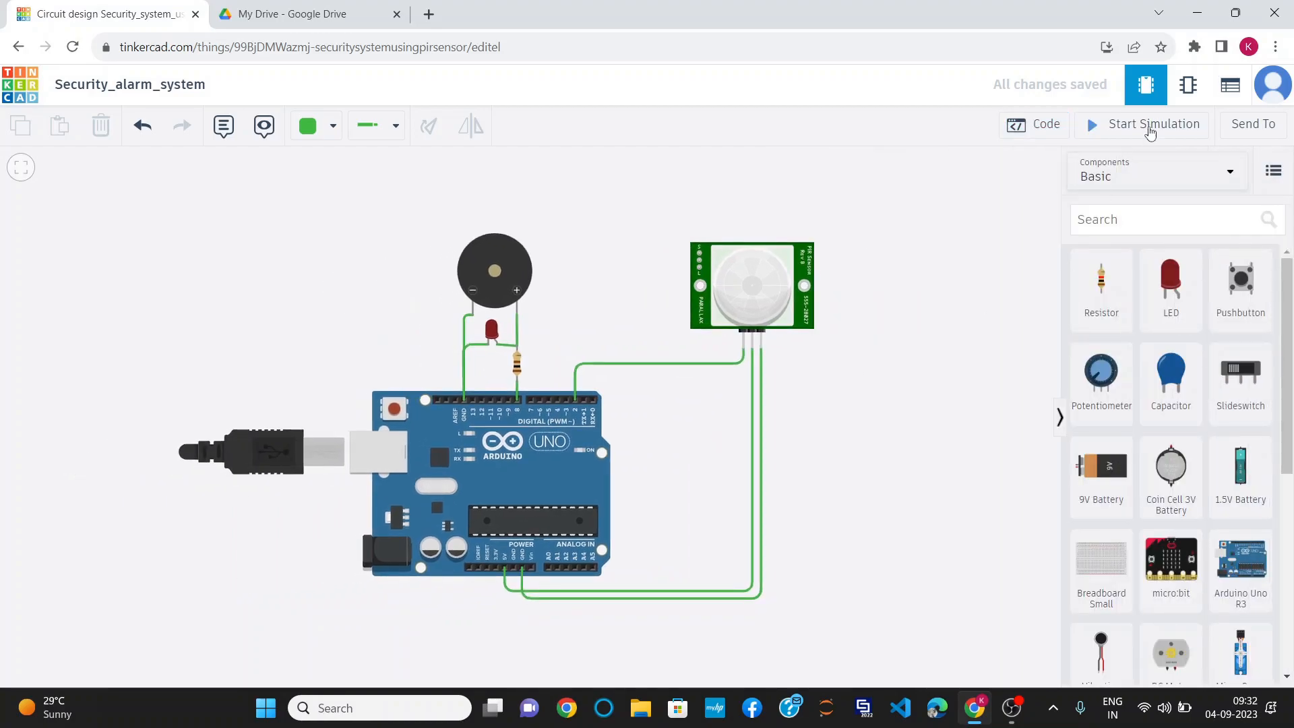
left_click(1151, 124)
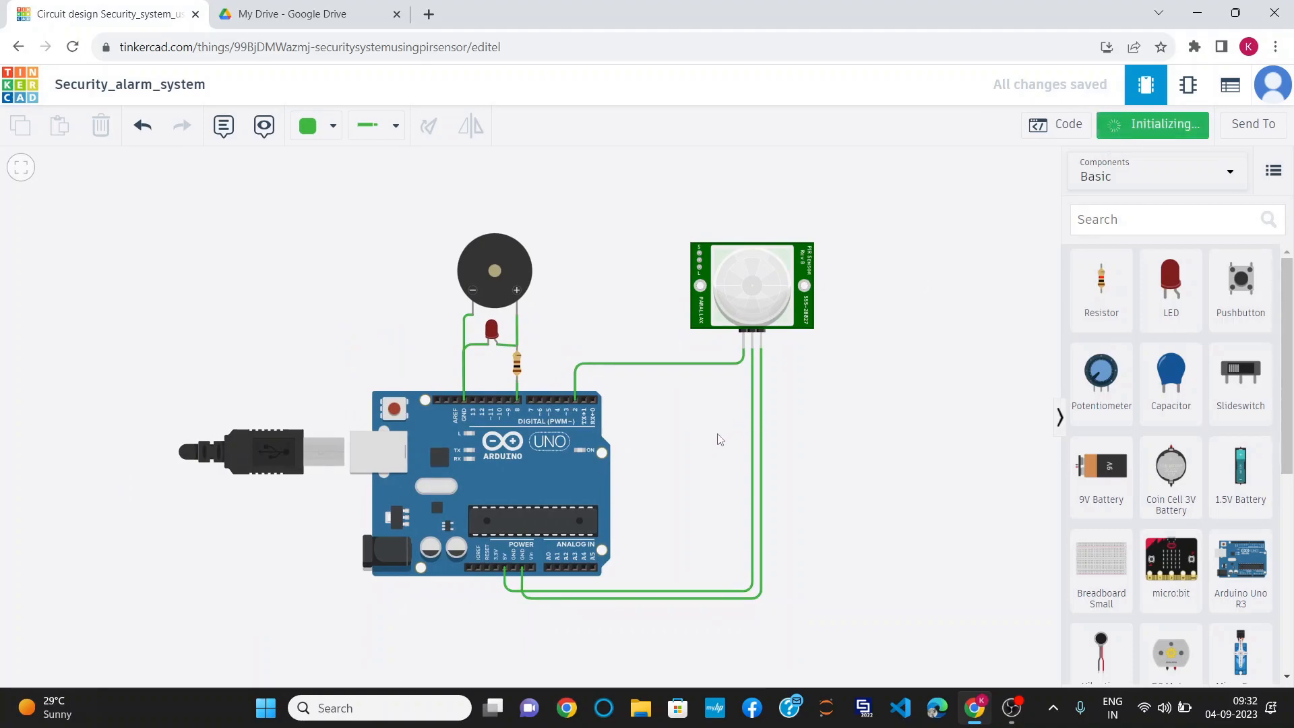
left_click(1152, 124)
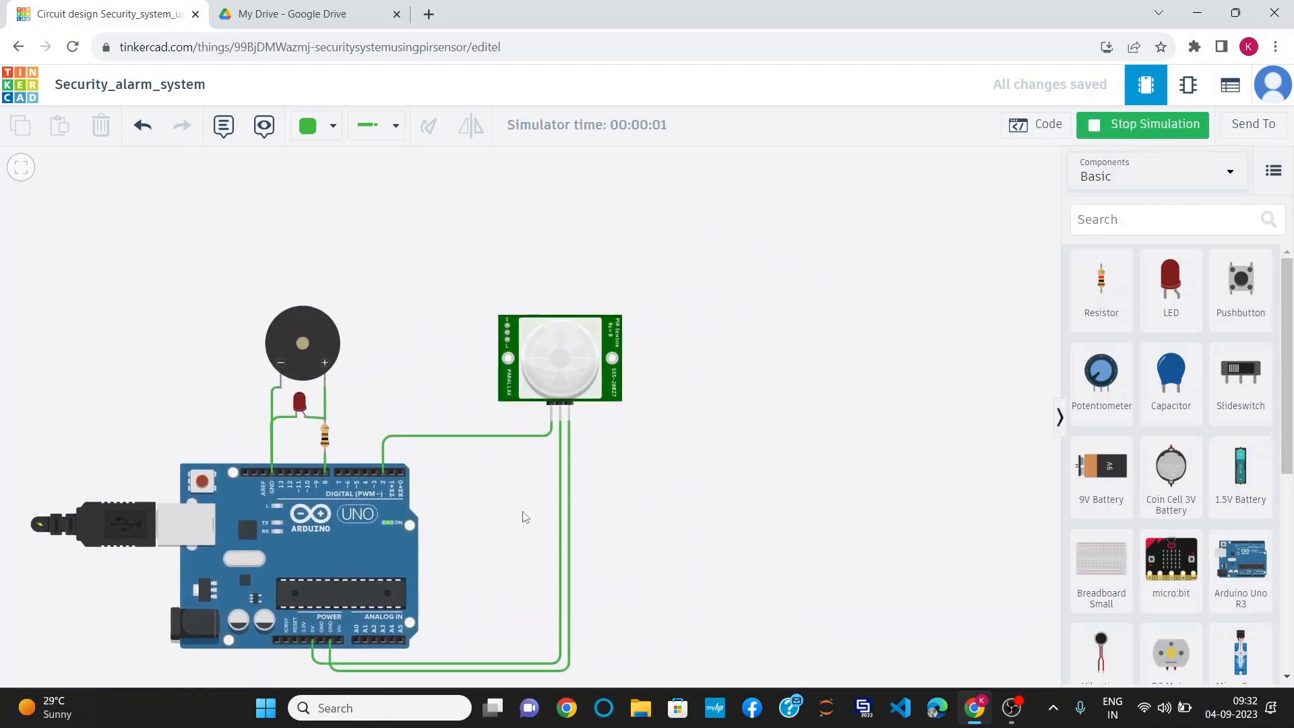
left_click(1036, 125)
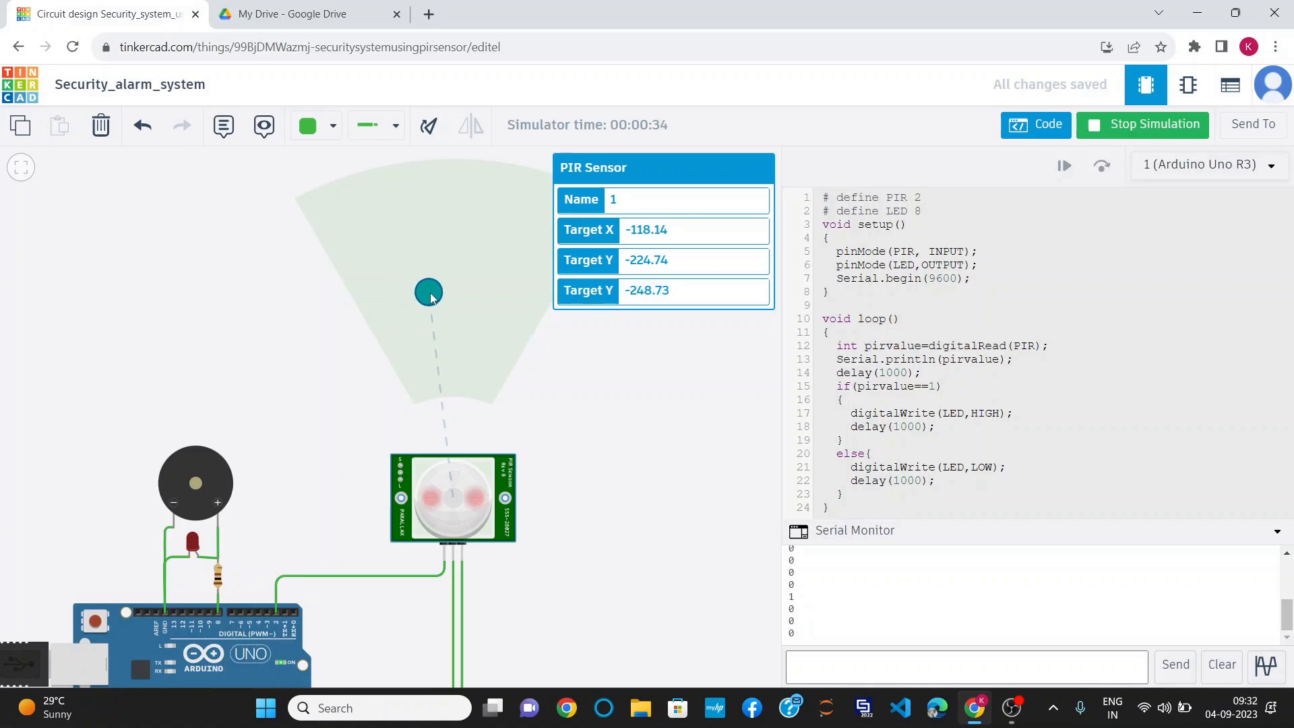
Step: Drag the PIR target in and out of range, toggling the LED and serial 1s
left_click_drag(429, 292, 456, 299)
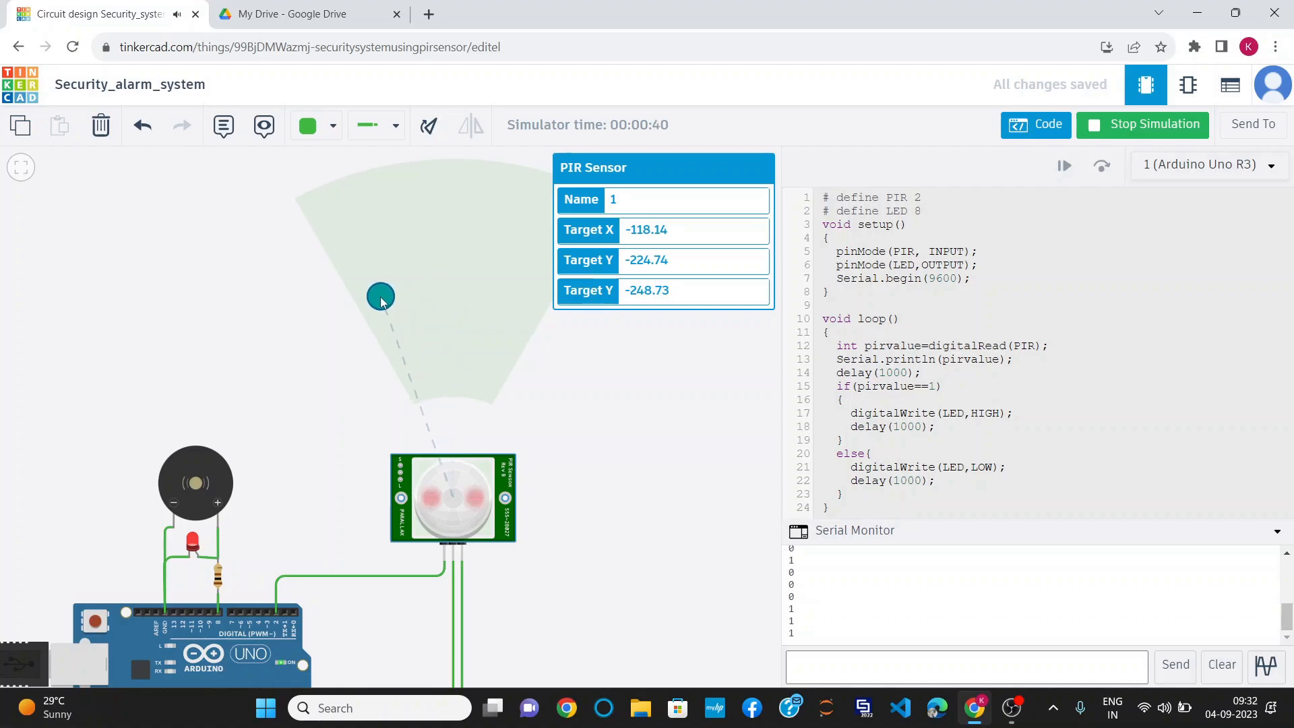
left_click_drag(380, 297, 319, 292)
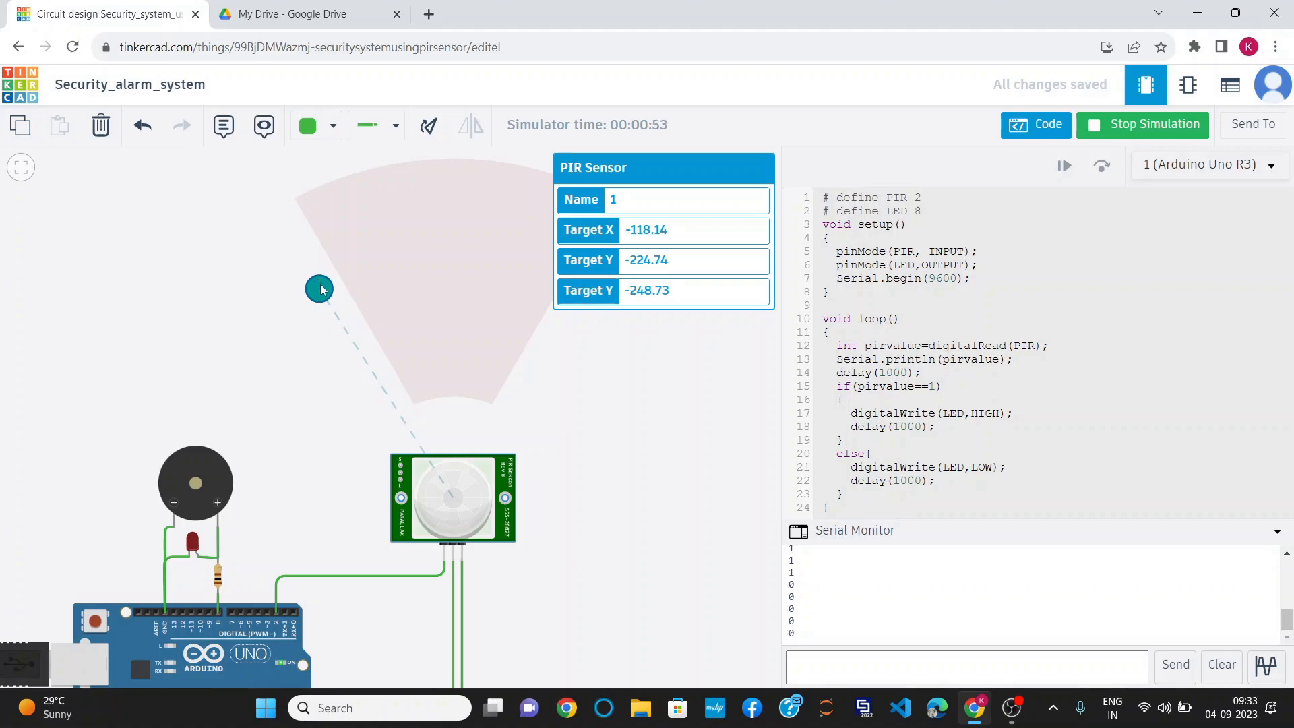
left_click_drag(320, 289, 399, 262)
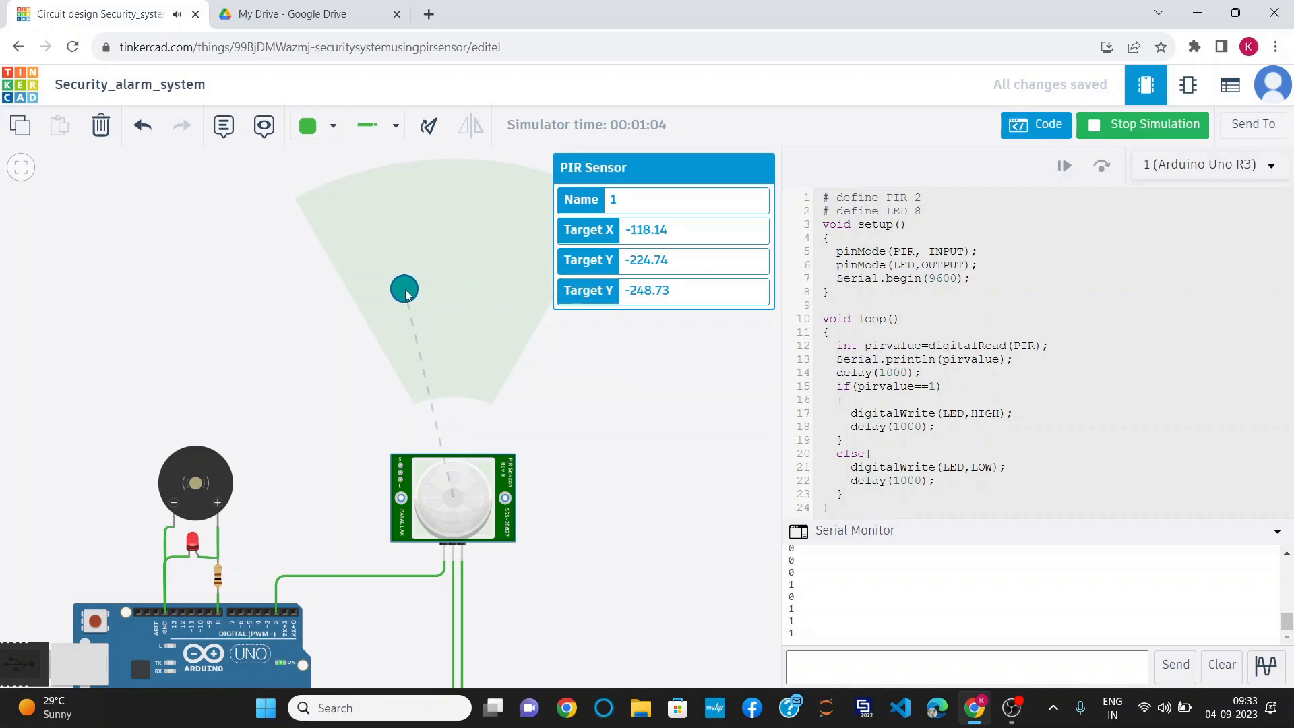
left_click_drag(405, 289, 389, 307)
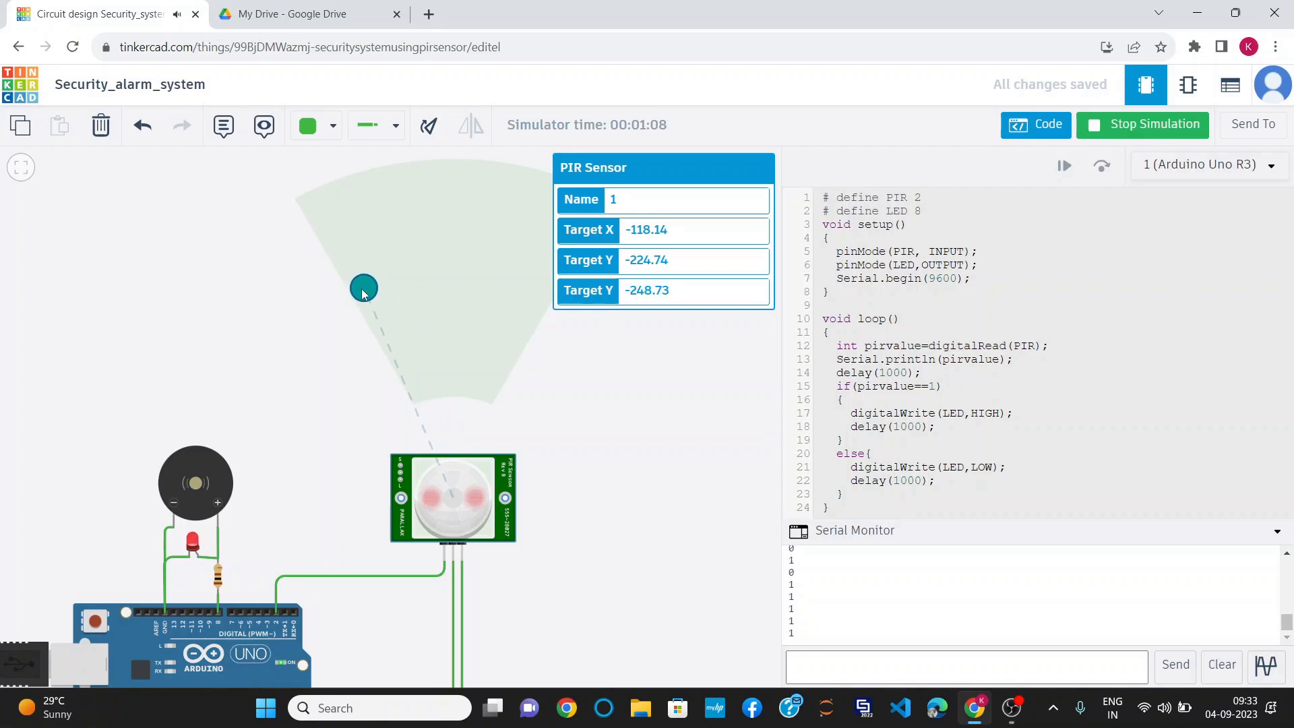
left_click_drag(363, 287, 305, 289)
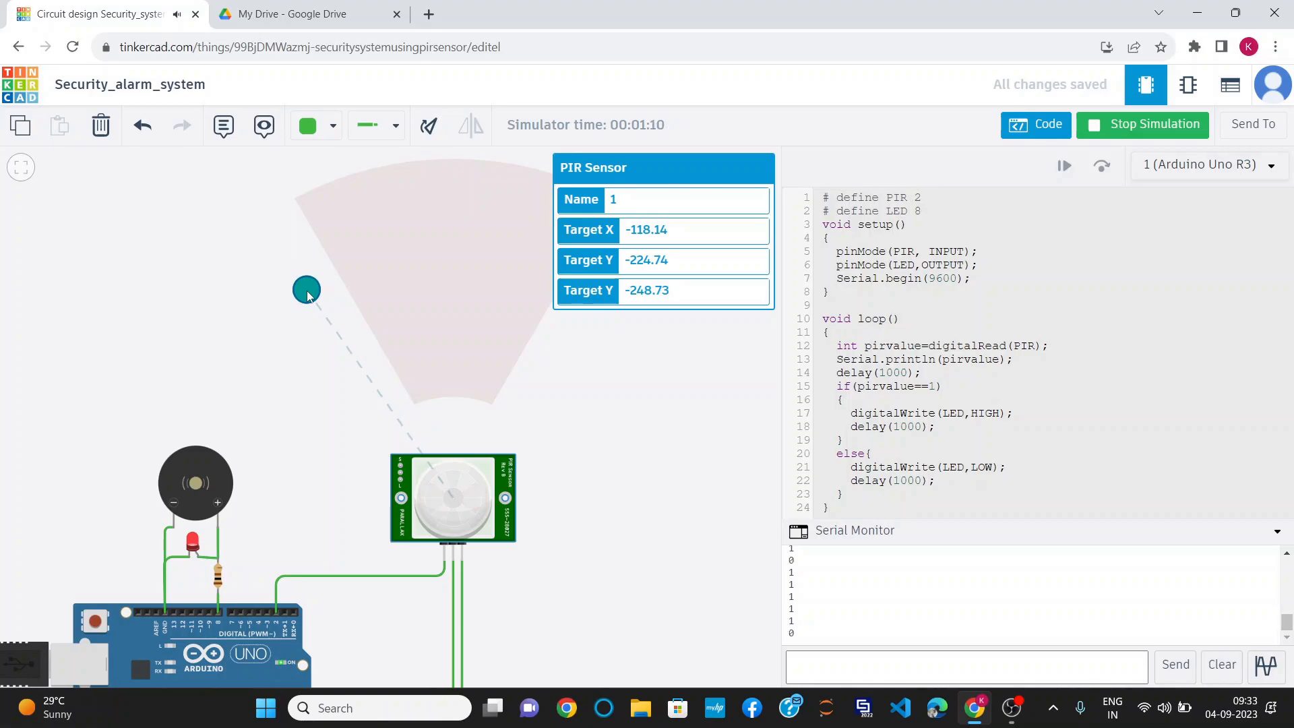